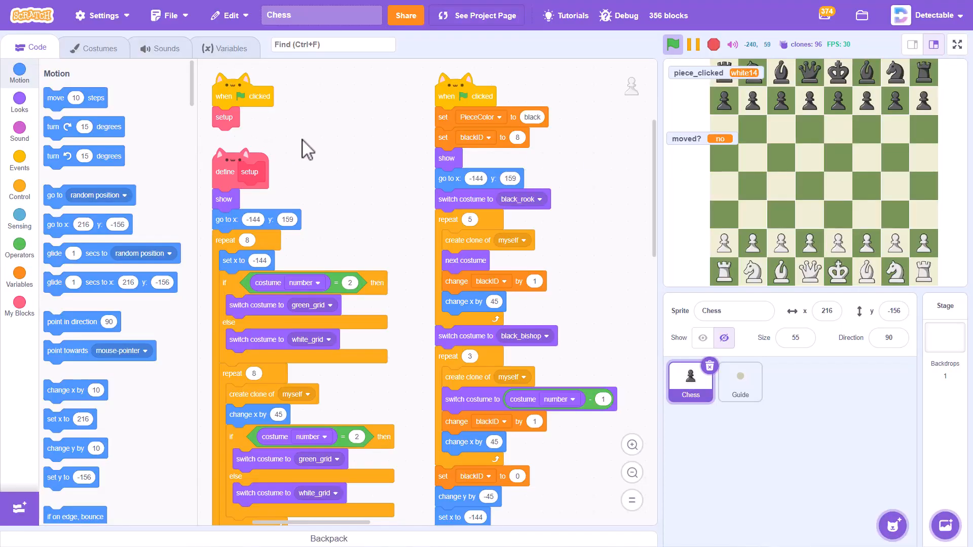
Duplicate the white9/white16 rook handler in the Chess sprite's clone script.
left_click(672, 44)
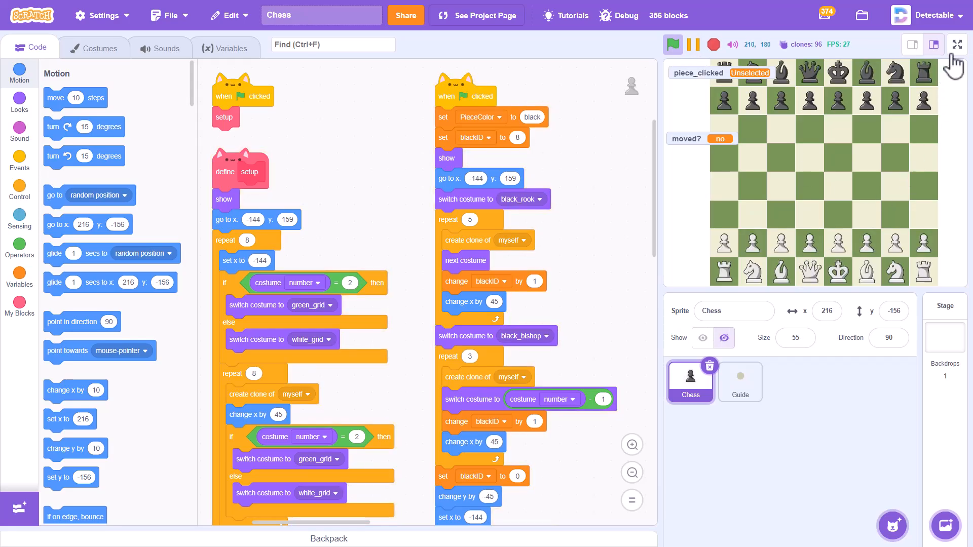
left_click(956, 44)
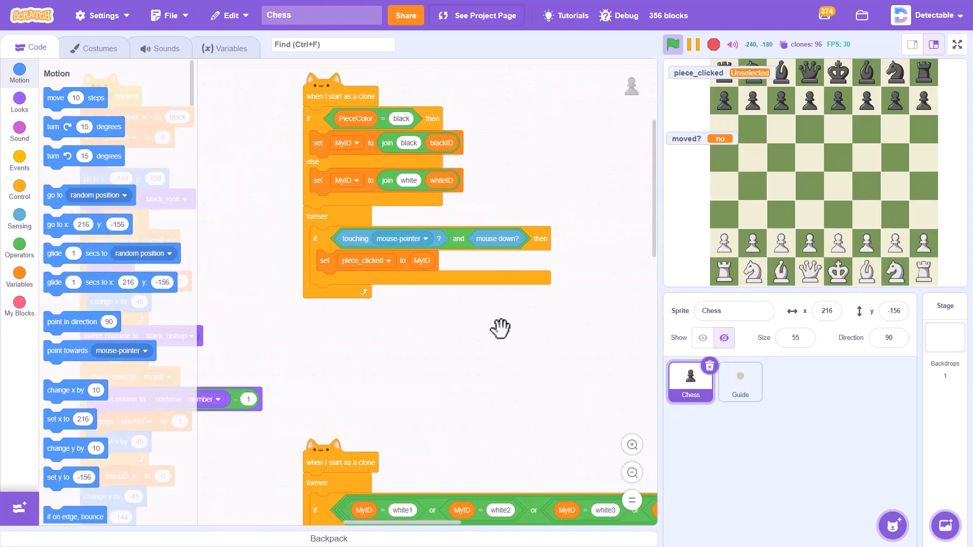
scroll("down", 3)
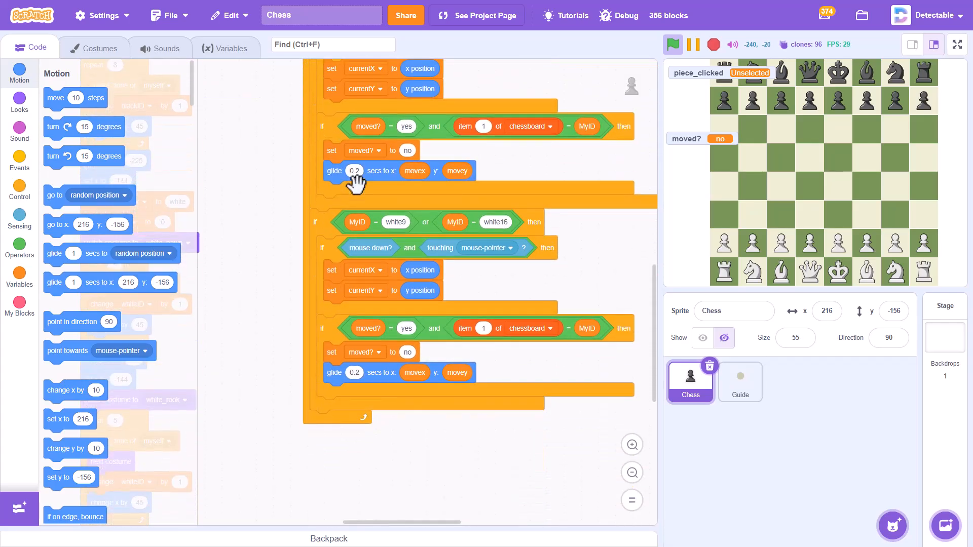
right_click(354, 180)
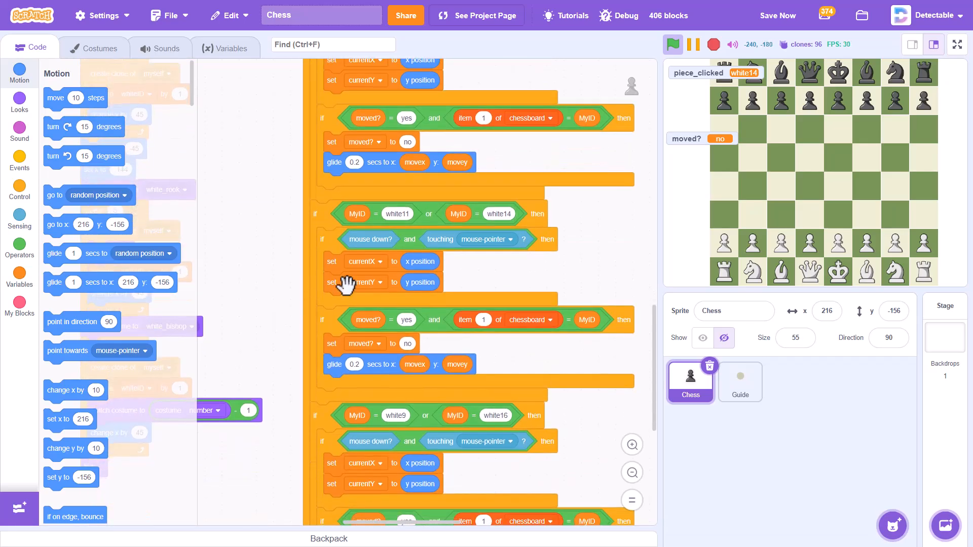
Change the duplicated condition to MyID = white11 or white14 and rearrange the copied blocks.
scroll("down", 3)
type("4")
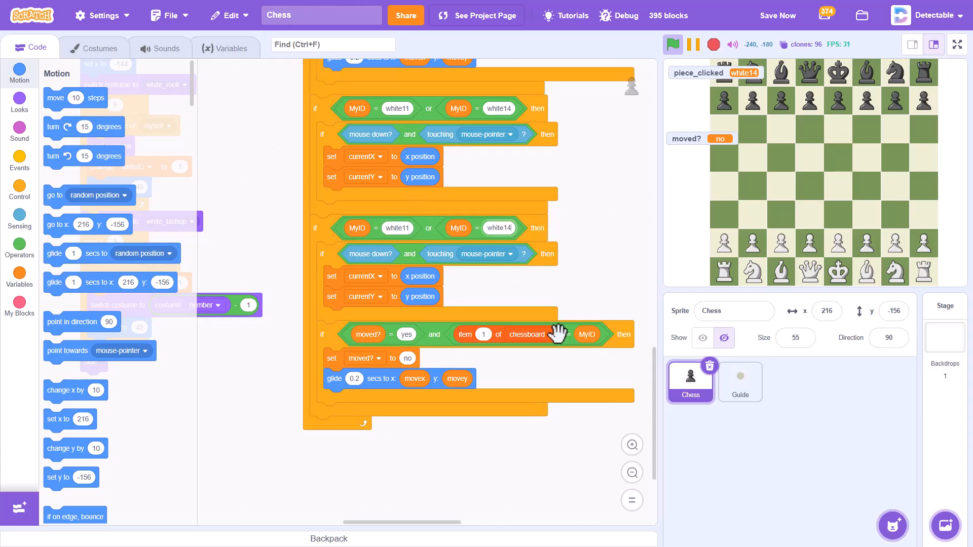
left_click(672, 44)
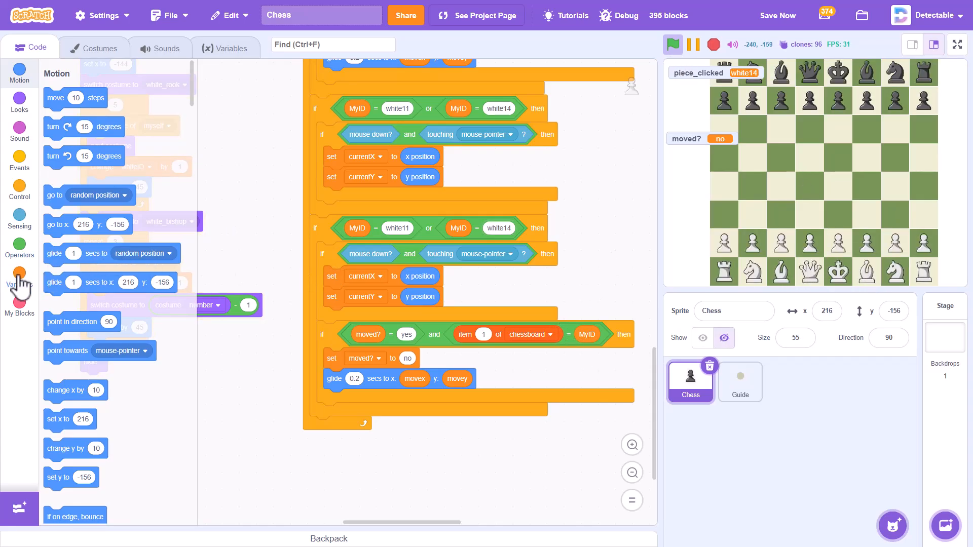
Show the chessboard list on stage and give Guide a white11/white14 branch with copied rook loops.
left_click(20, 274)
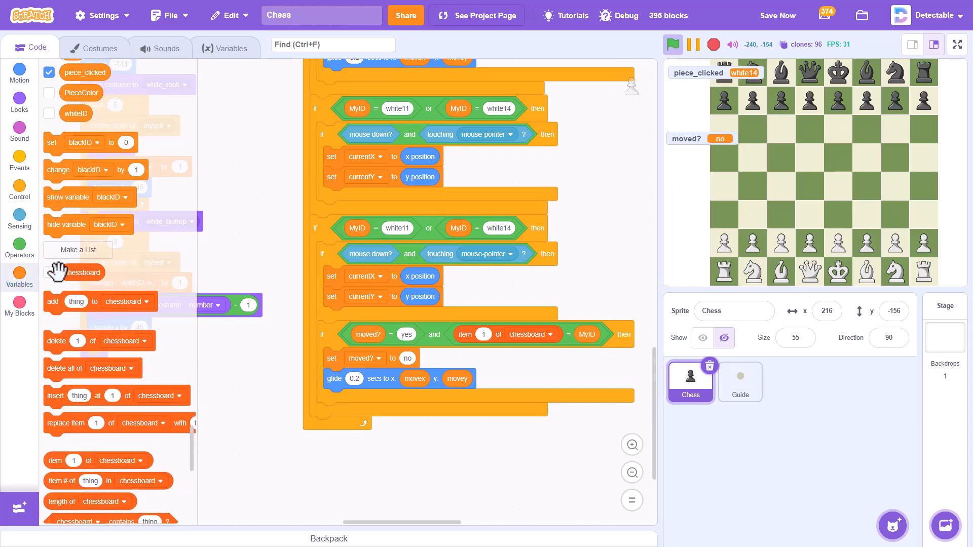
left_click(48, 273)
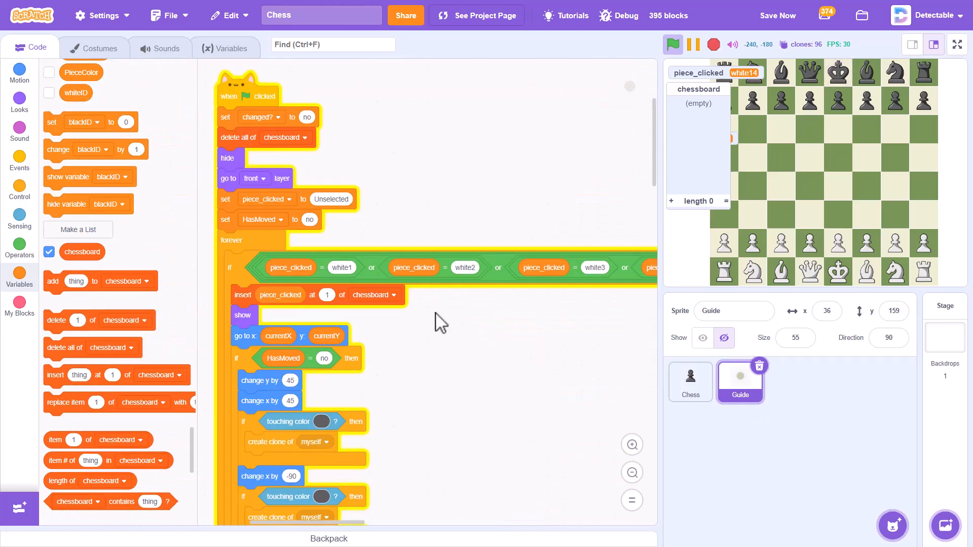
scroll("down", 3)
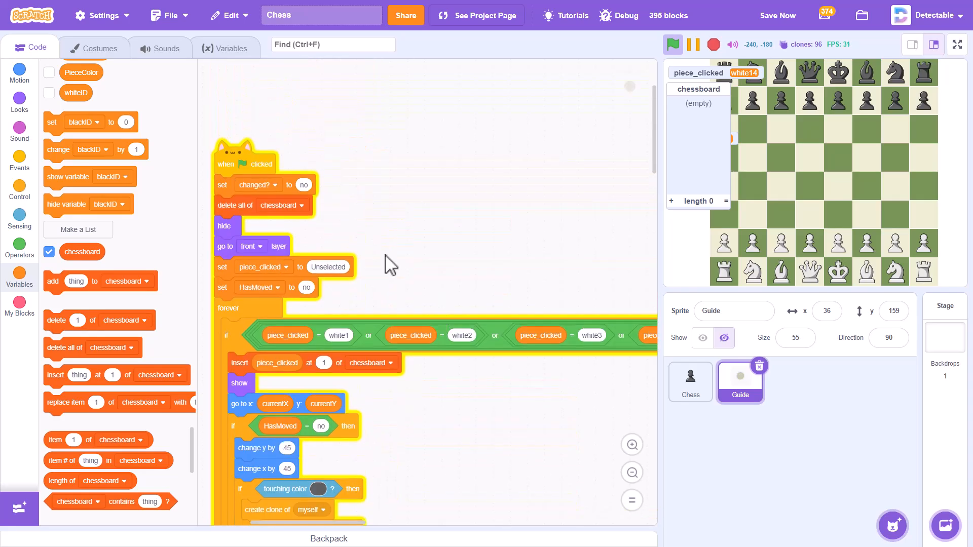
scroll("down", 3)
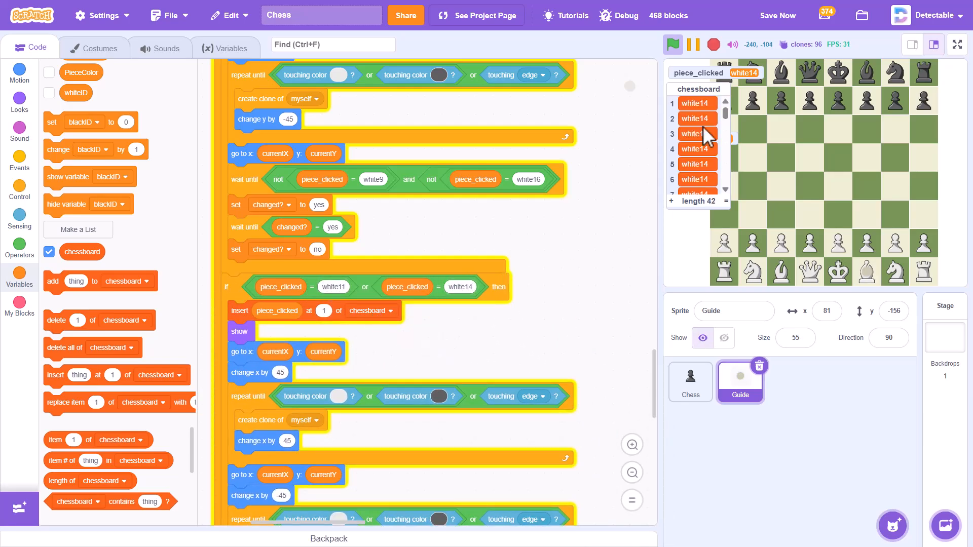
left_click(673, 44)
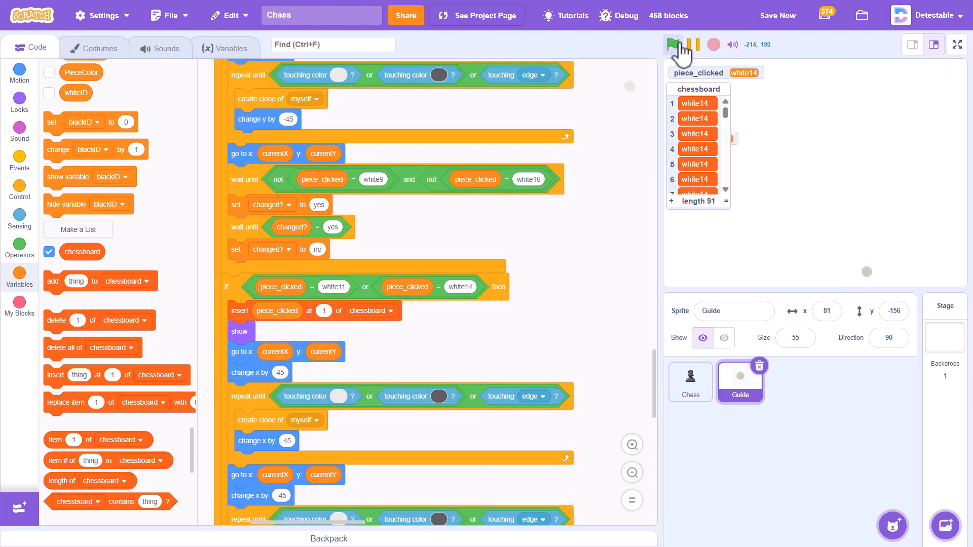
left_click(673, 44)
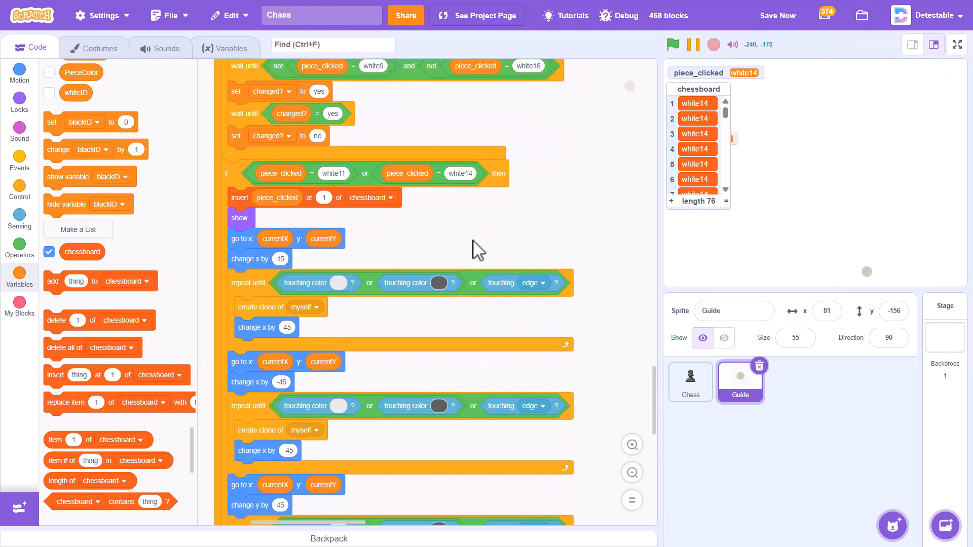
scroll("down", 3)
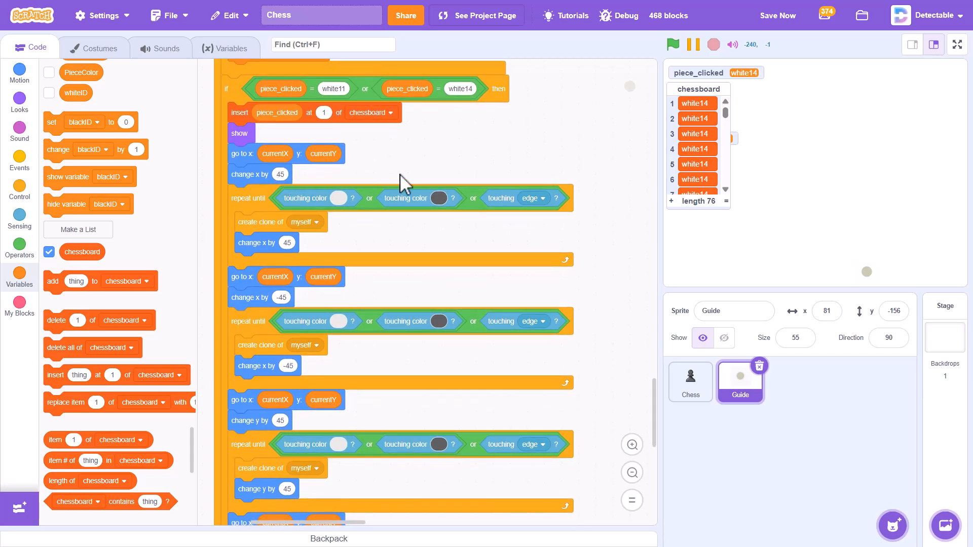
mouse_move(669, 85)
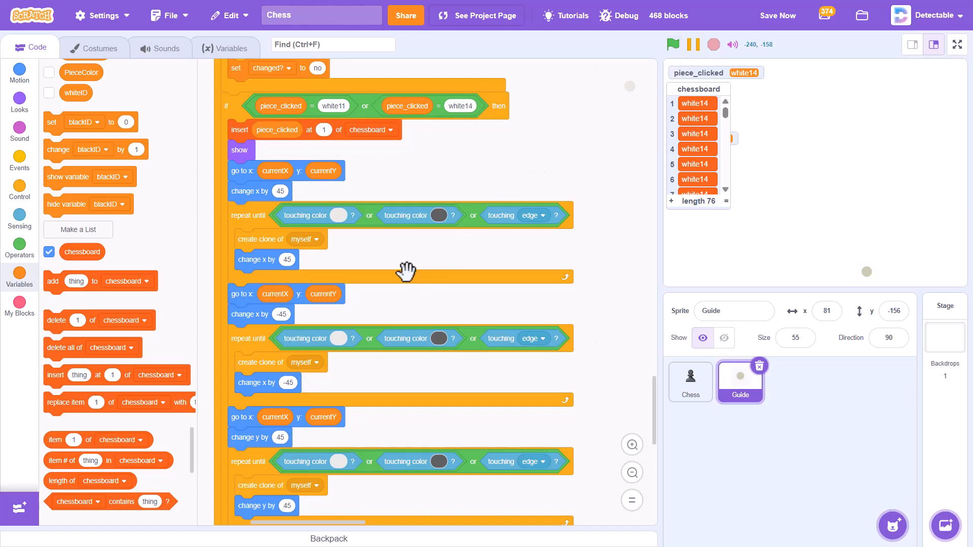
mouse_move(260, 270)
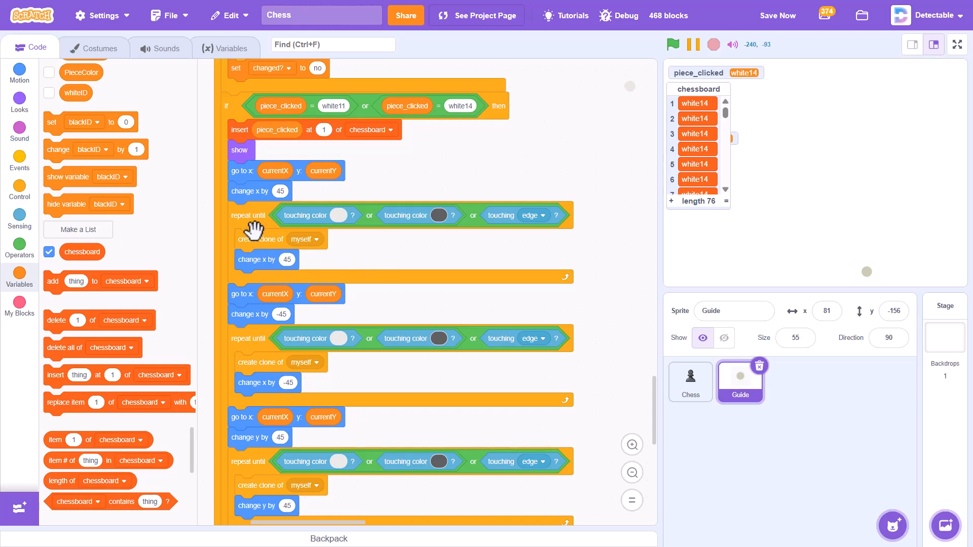
left_click(20, 70)
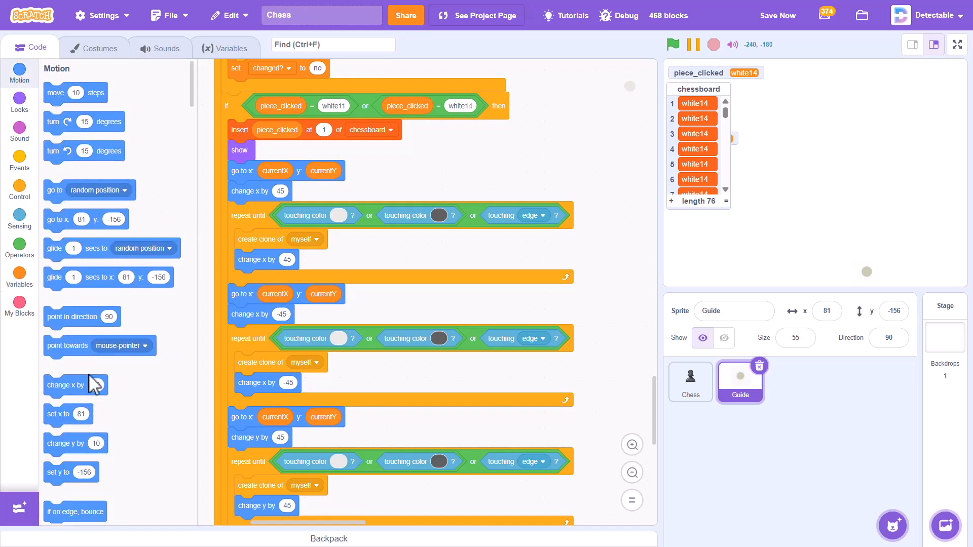
scroll("down", 3)
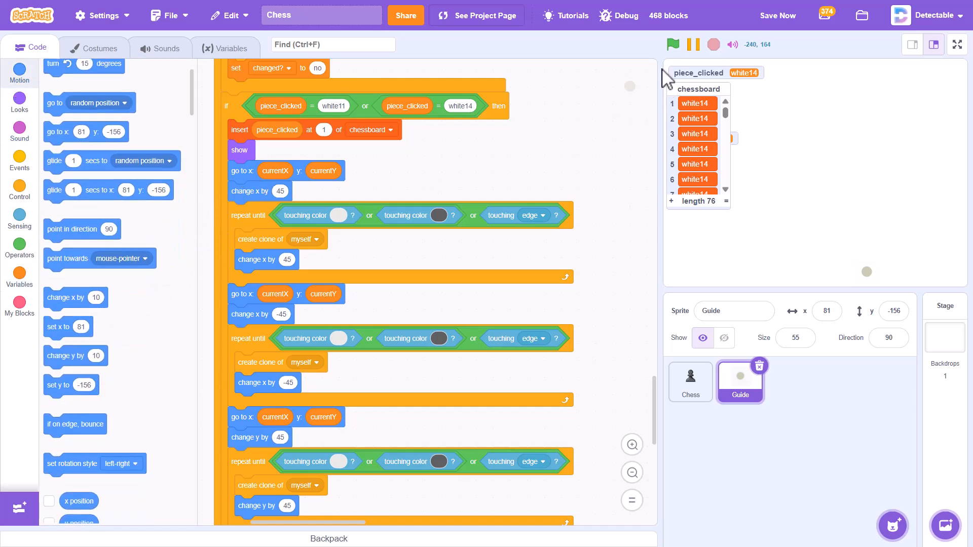
Test a white bishop, then add change y by 45 after change x by 45 in Guide.
left_click(672, 44)
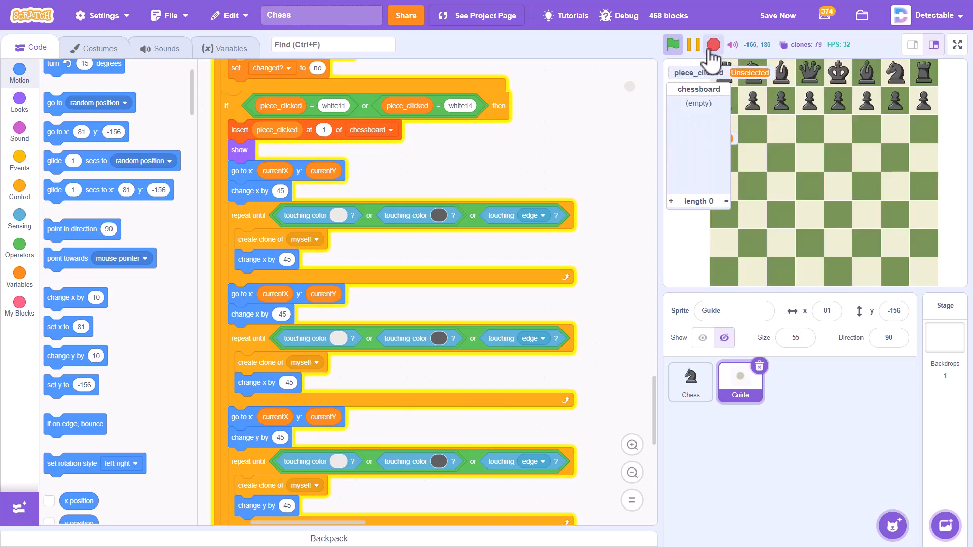
left_click(712, 44)
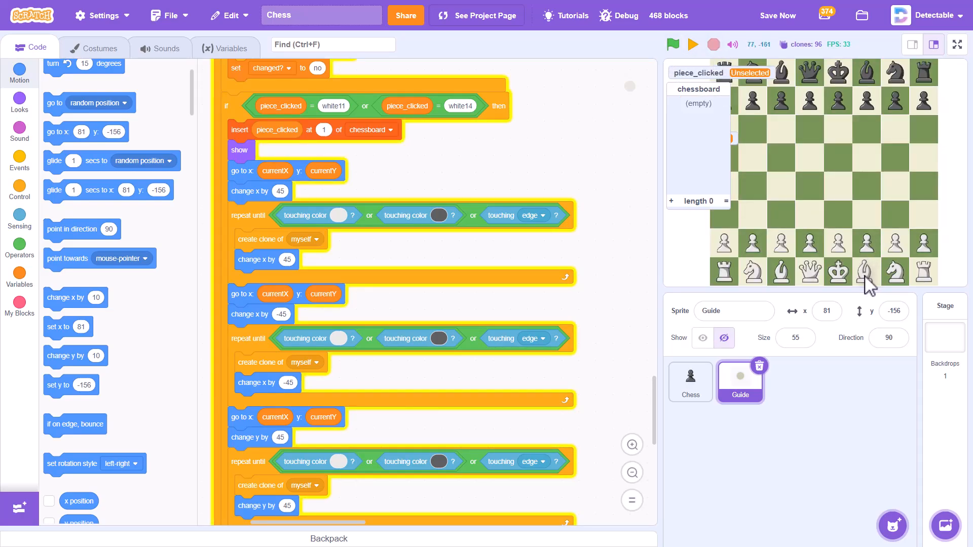
mouse_move(901, 285)
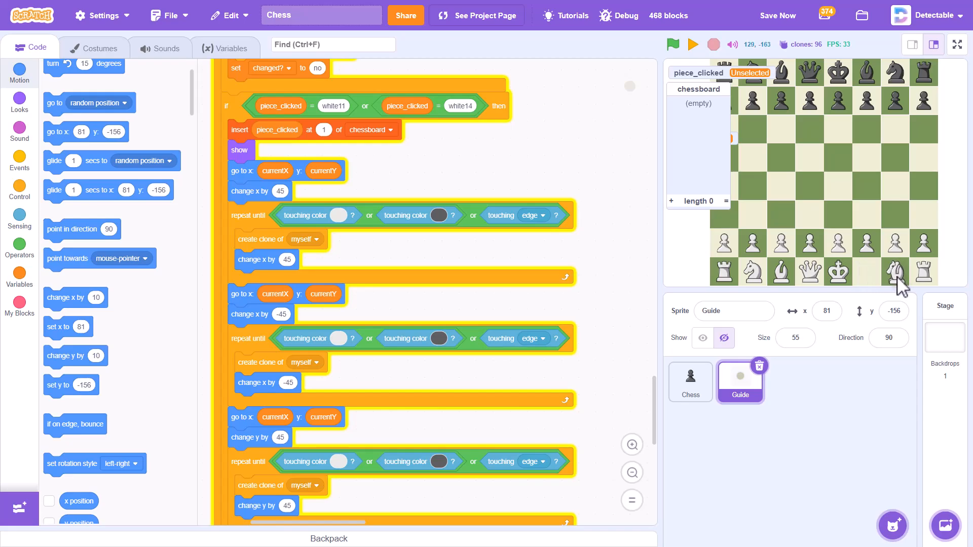
left_click(689, 381)
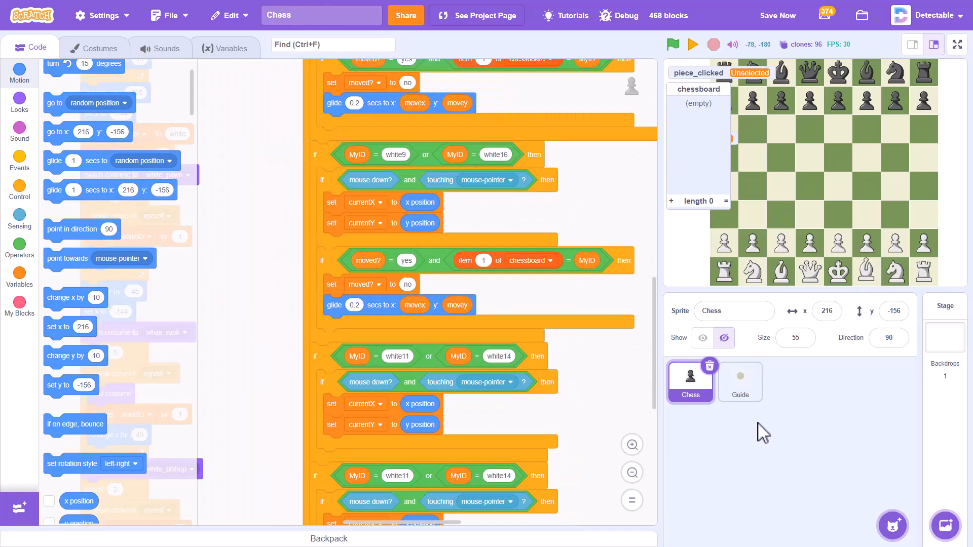
left_click(739, 382)
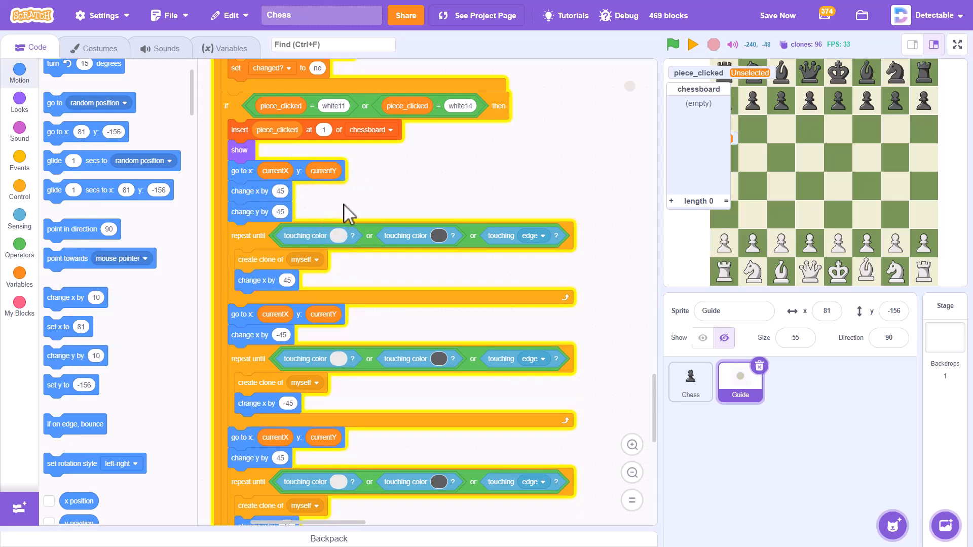
Make the third guide loop step diagonally, changing both x and y by -45.
left_click_drag(75, 355, 372, 284)
type("45")
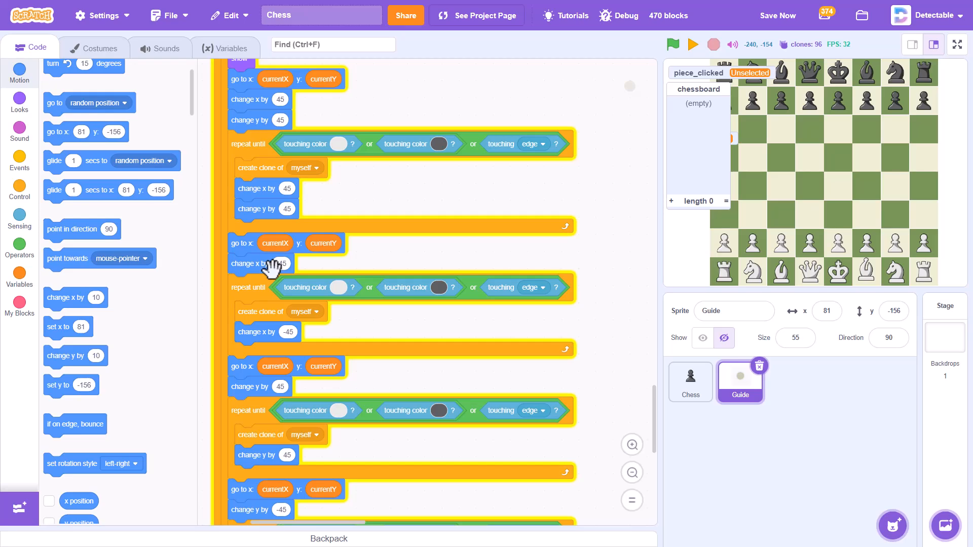
mouse_move(78, 351)
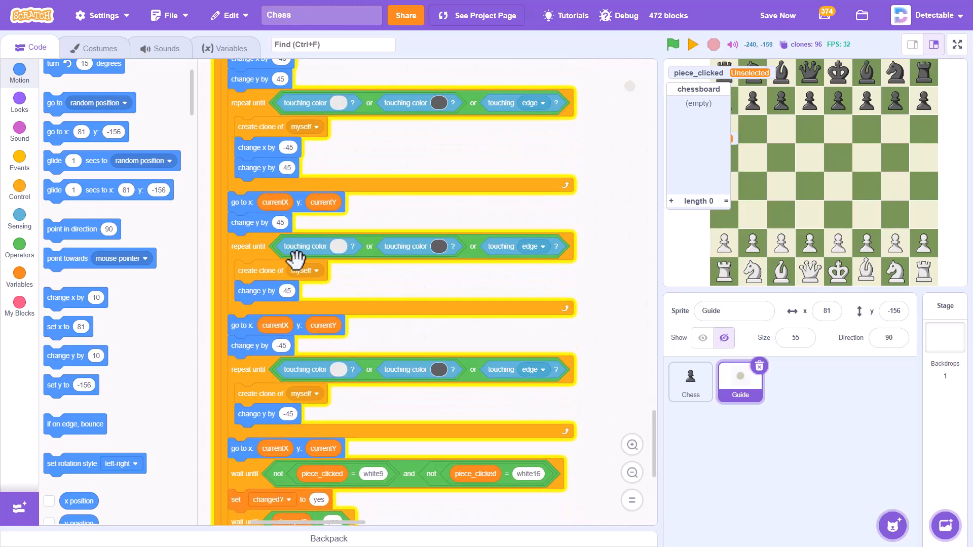
mouse_move(288, 229)
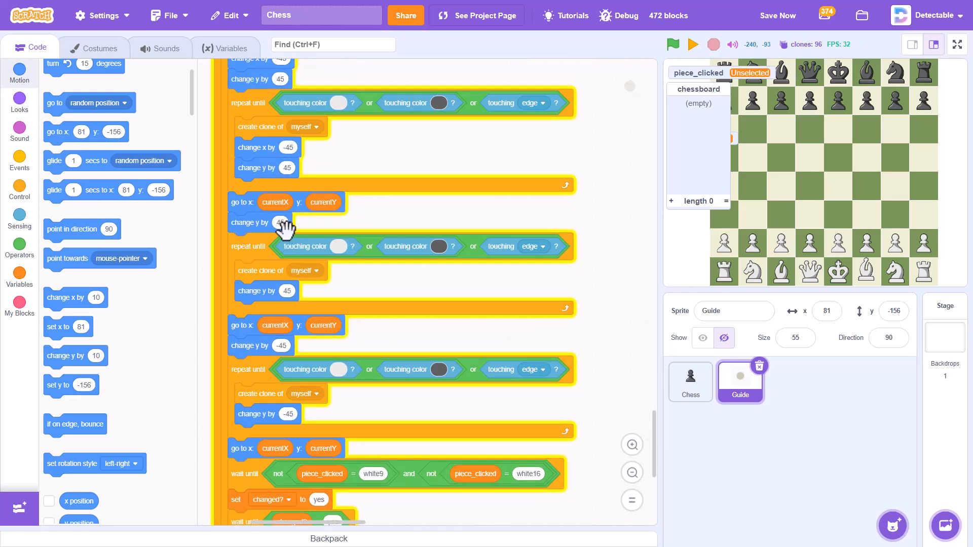
scroll("down", 3)
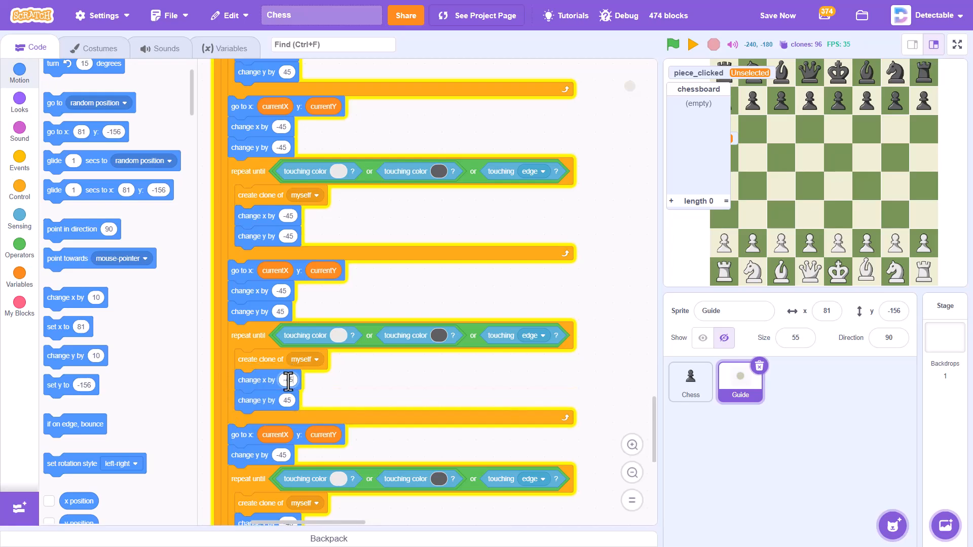
scroll("down", 3)
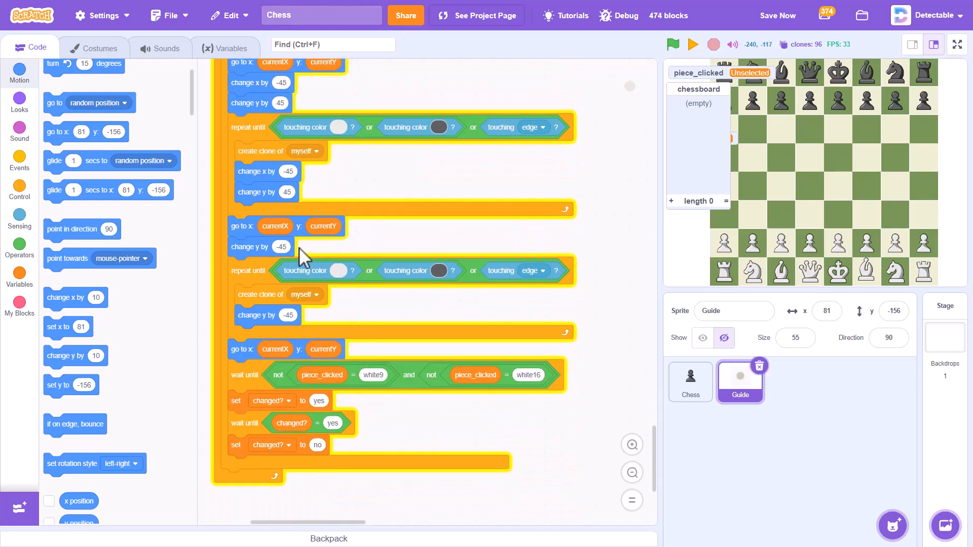
mouse_move(74, 298)
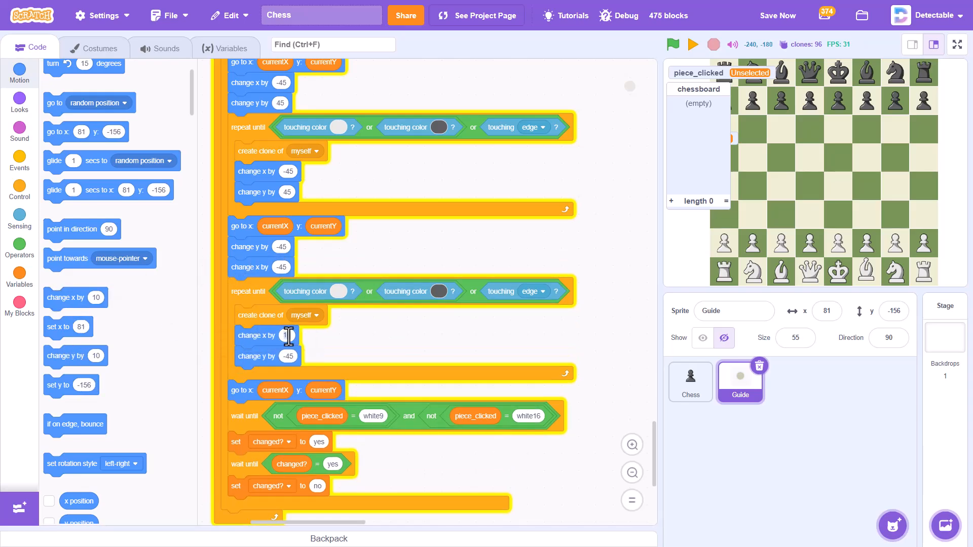
left_click(673, 44)
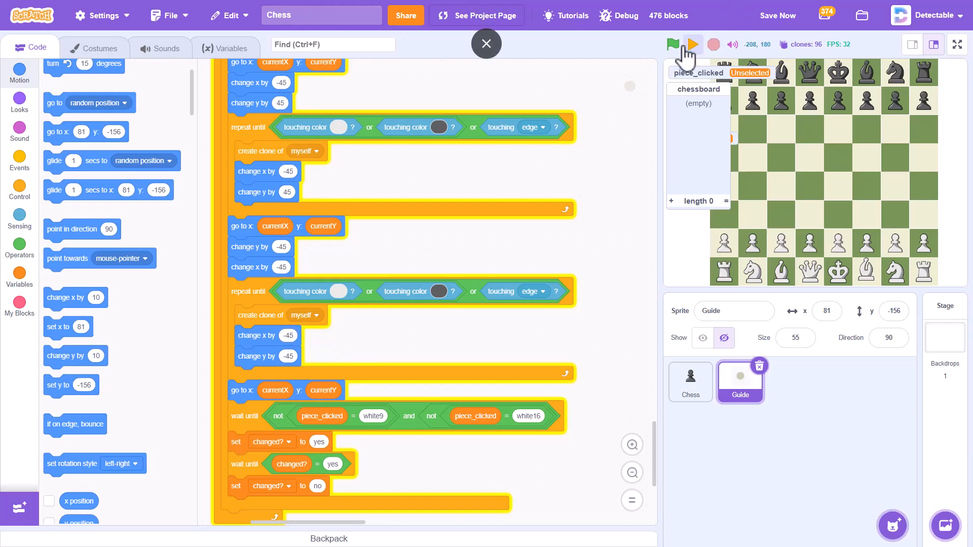
Hide the chessboard list, restart the game and click a white bishop to see its guides.
left_click(20, 275)
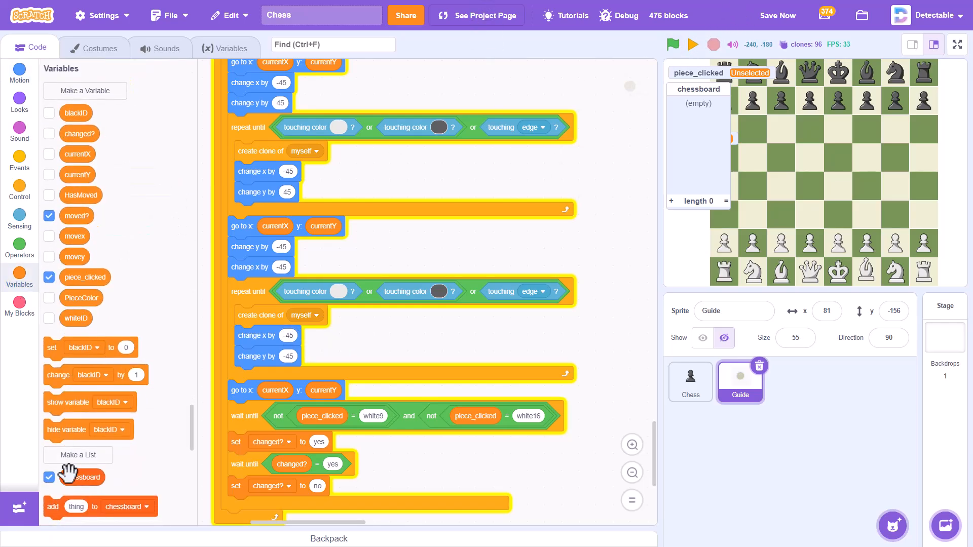
left_click(672, 44)
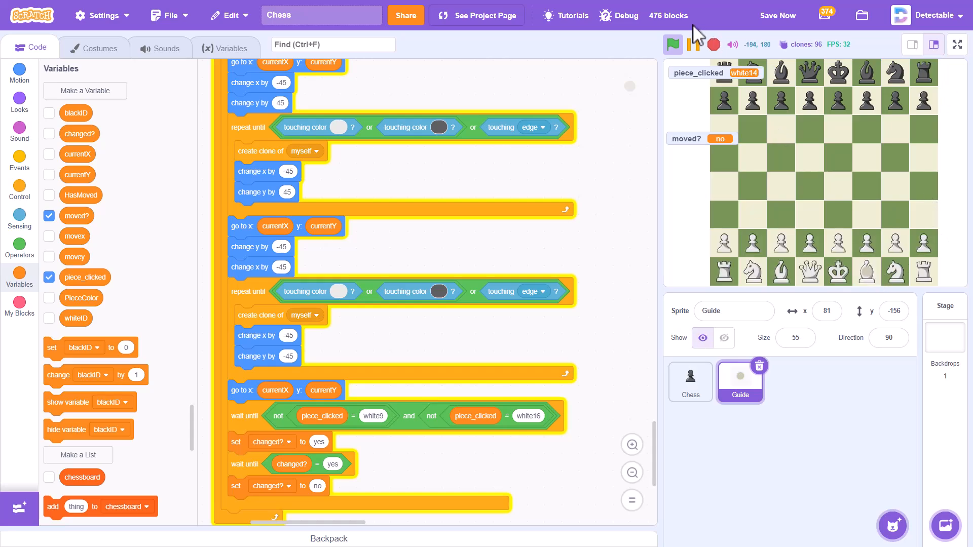
left_click(671, 45)
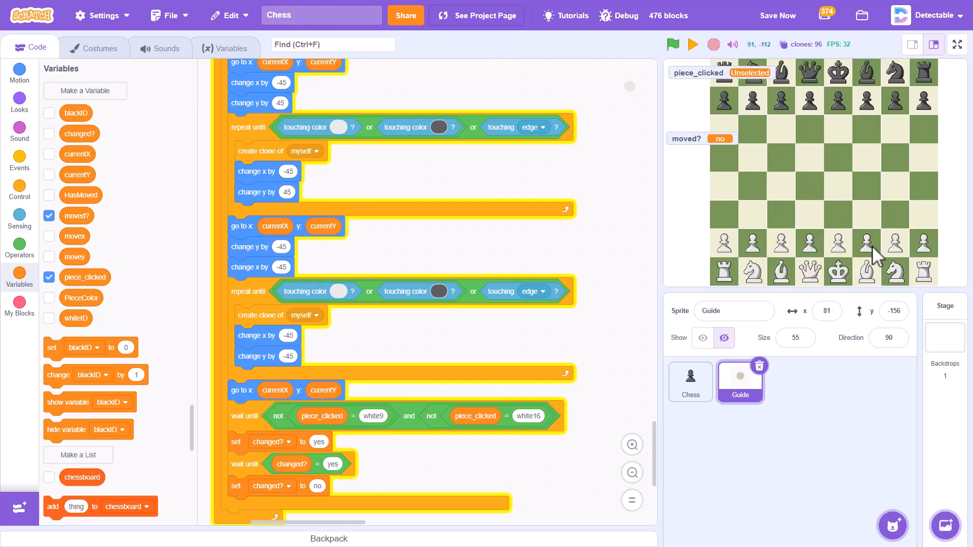
left_click(689, 381)
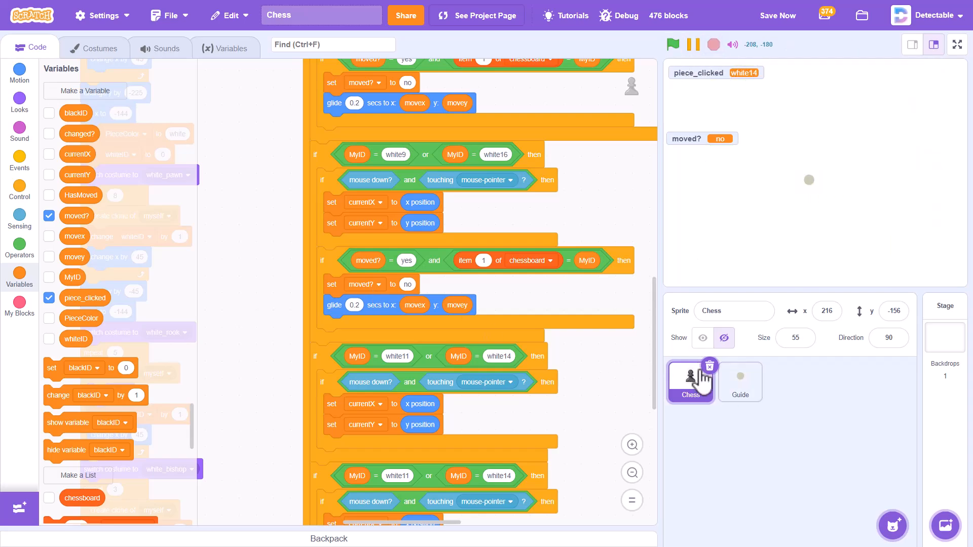
Set Guide's wait until values to white11 and white14, then run the game to try a bishop.
left_click(740, 382)
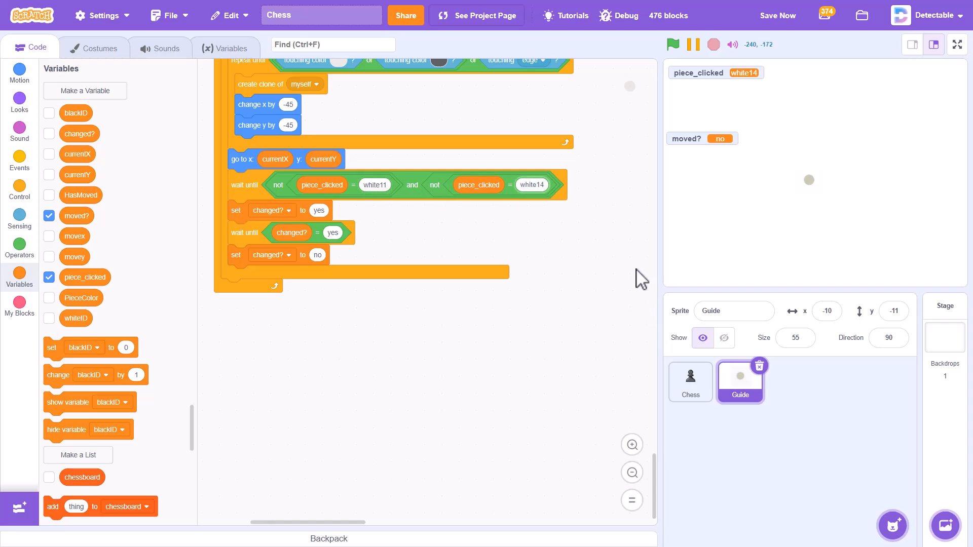
left_click(672, 44)
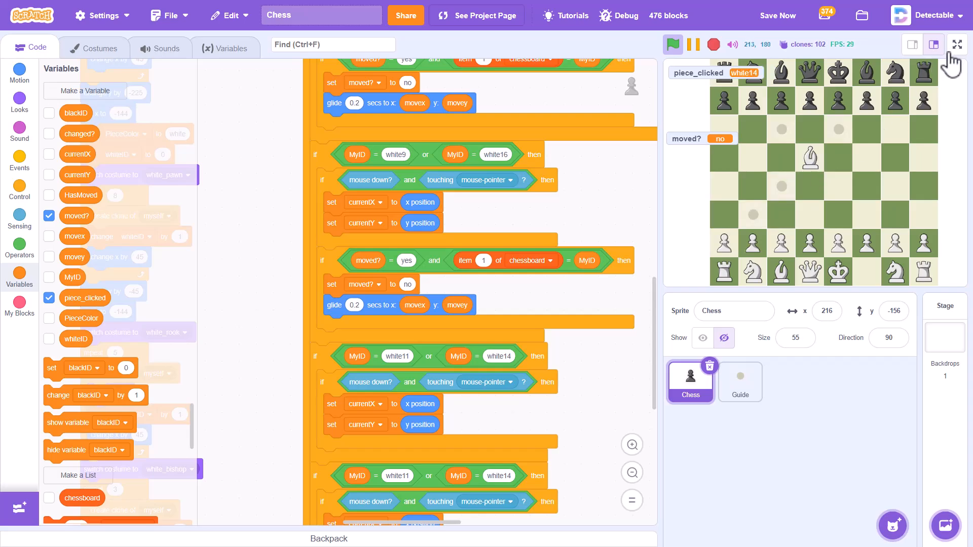
left_click(956, 44)
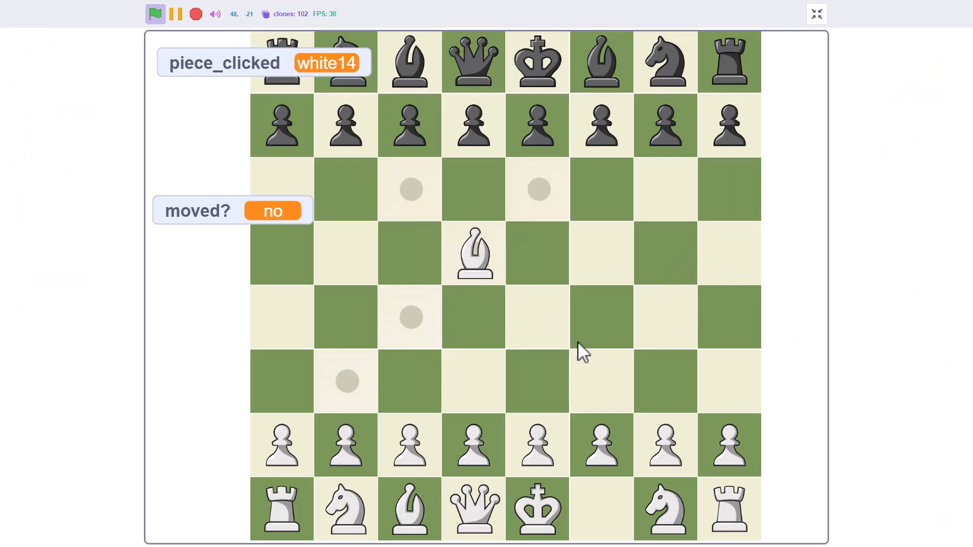
left_click(815, 14)
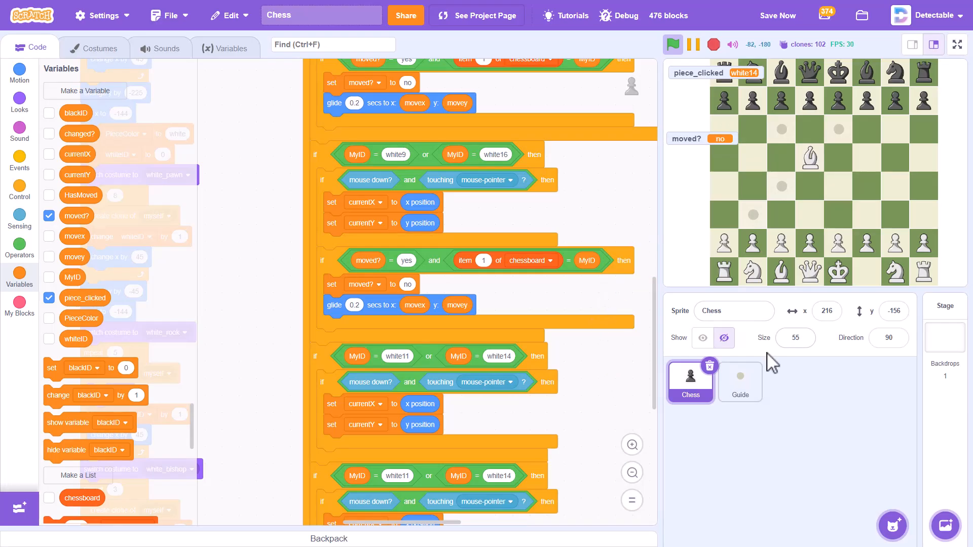
left_click(739, 381)
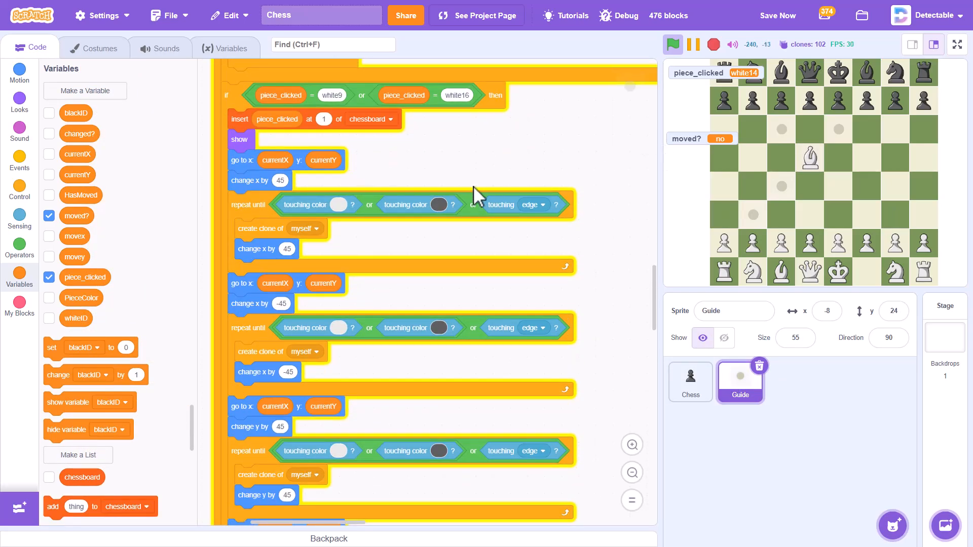
mouse_move(304, 267)
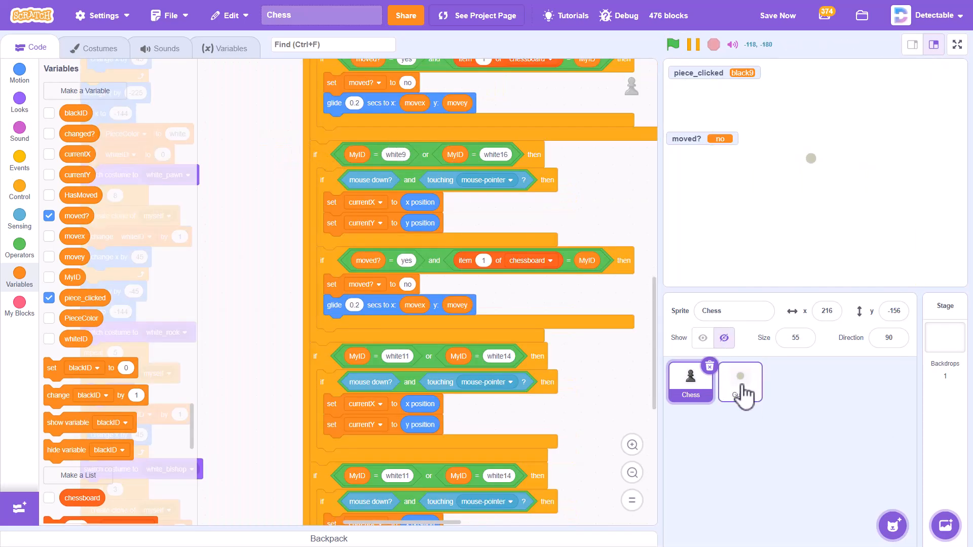
Select the Guide sprite and scroll to its if piece_clicked = white11 or white14 block.
left_click(738, 382)
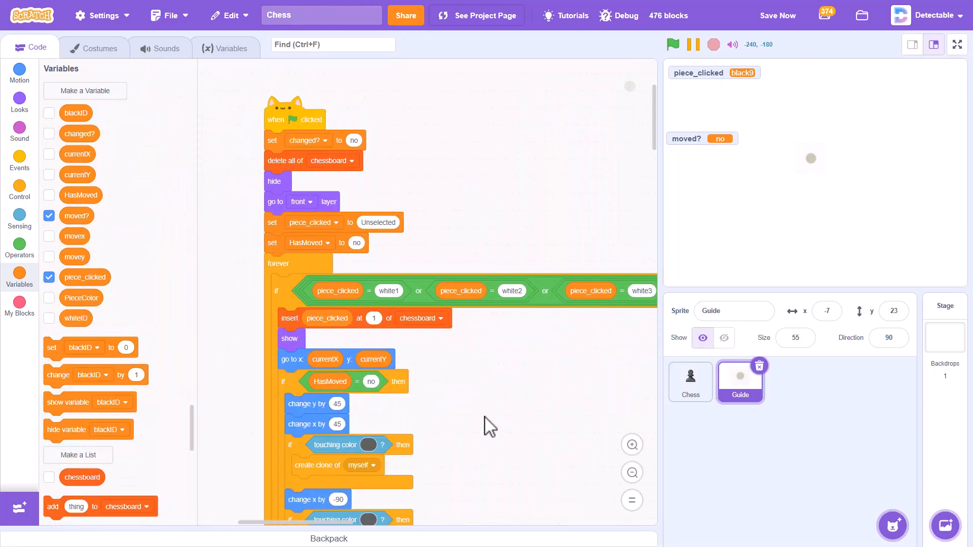
scroll("down", 3)
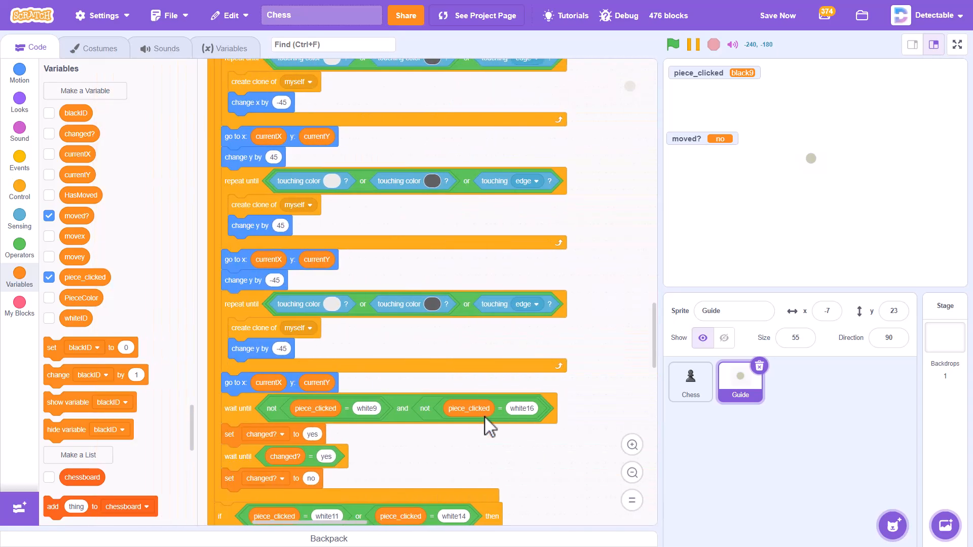
scroll("down", 3)
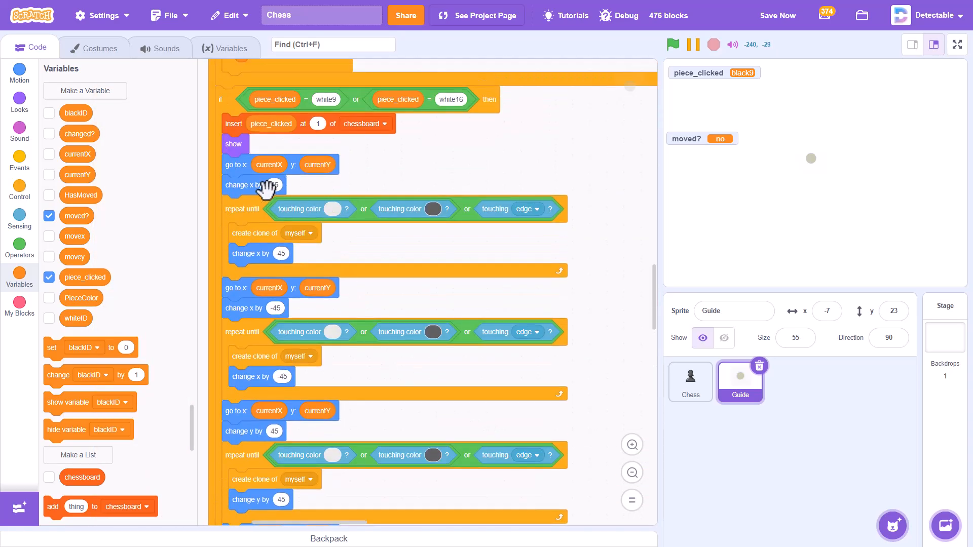
scroll("down", 3)
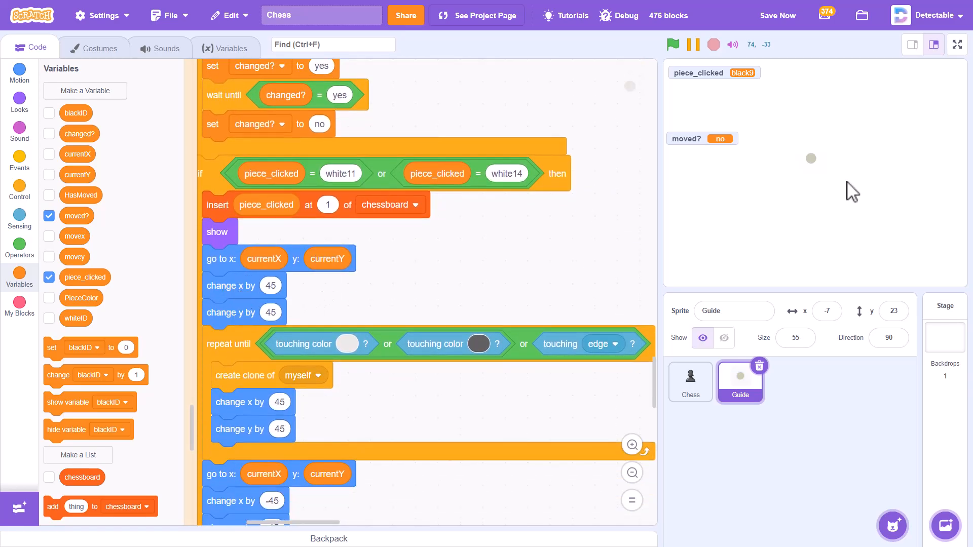
left_click(723, 338)
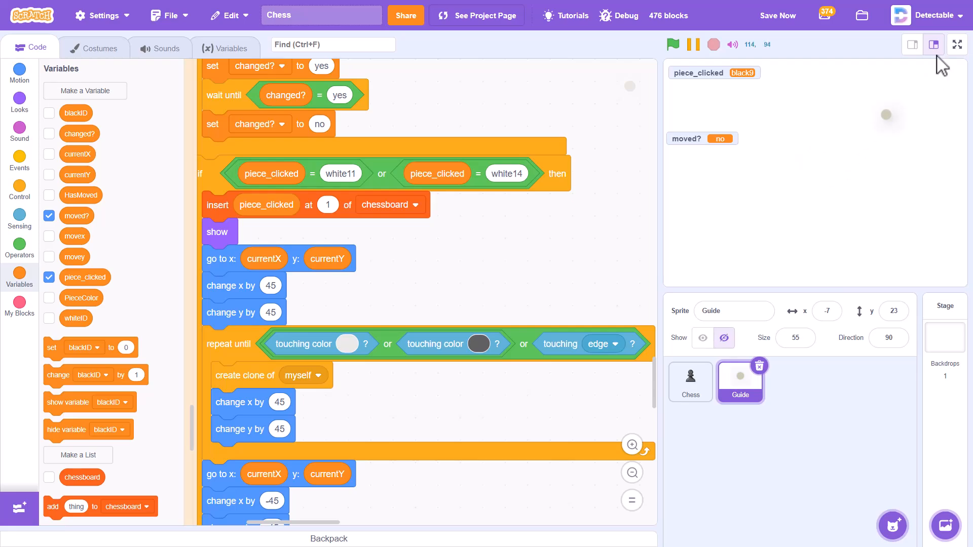
mouse_move(334, 360)
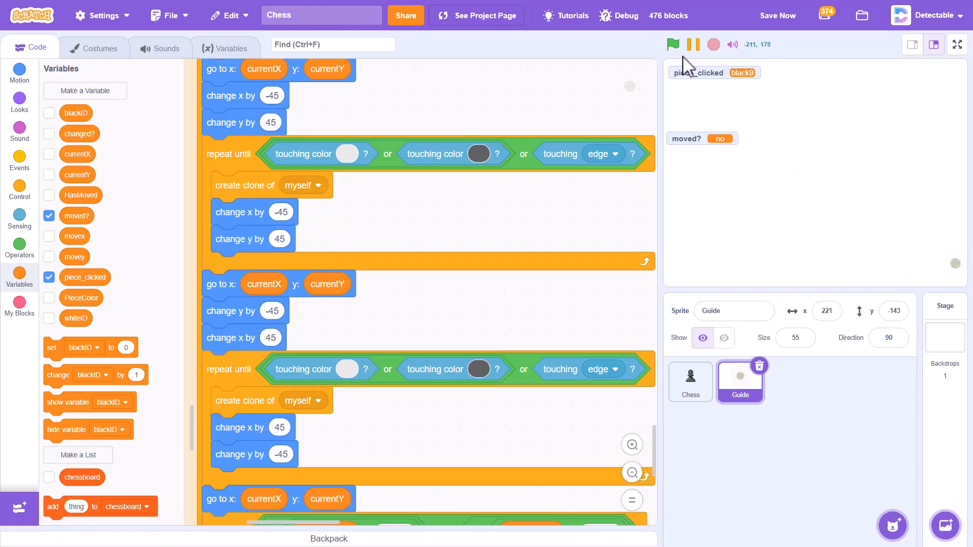
Play full-screen, moving a pawn and clicking the bishop for diagonal dots, then stop and exit.
left_click(671, 44)
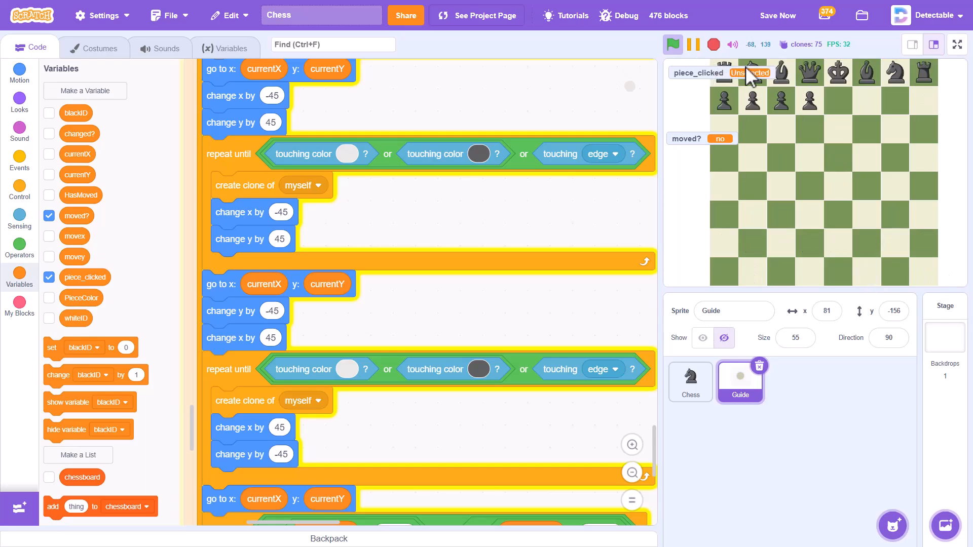
left_click(672, 44)
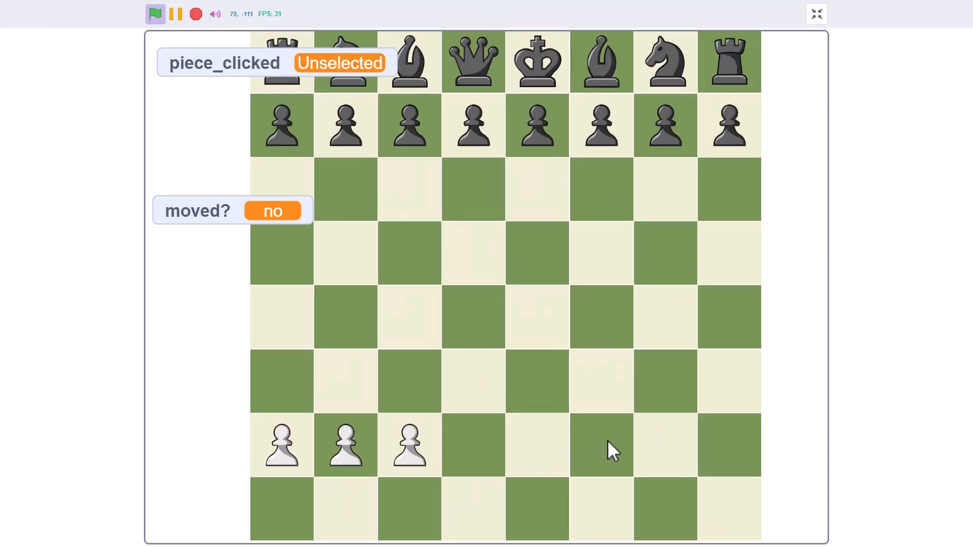
left_click(665, 445)
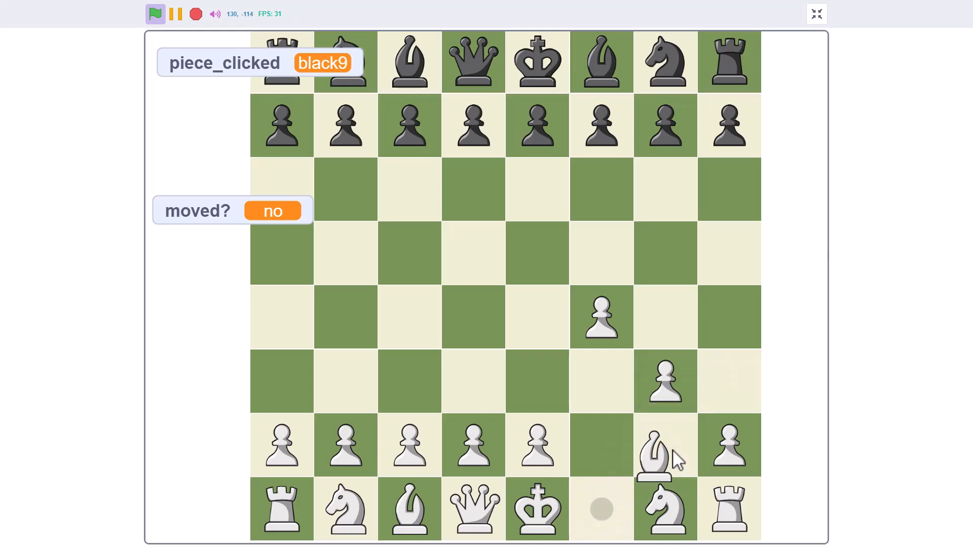
left_click(664, 445)
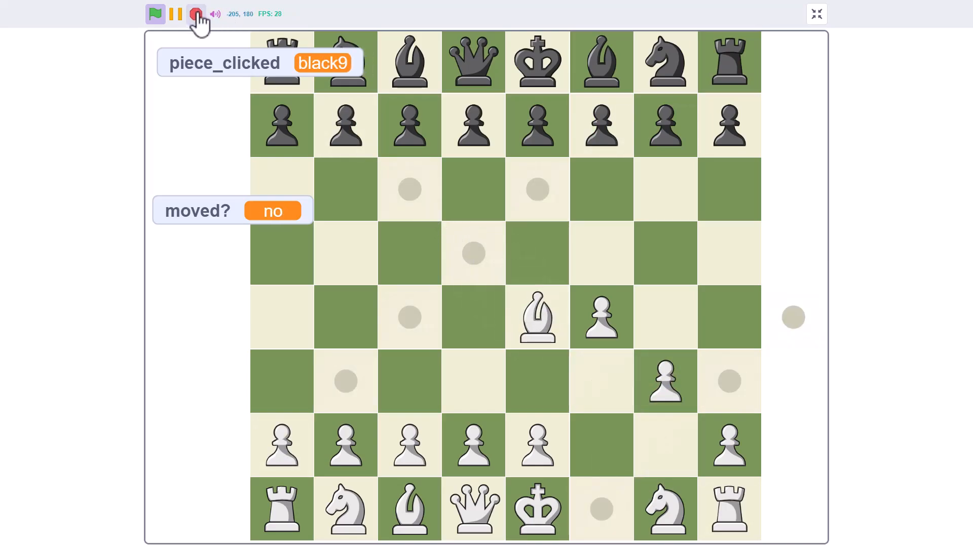
left_click(196, 13)
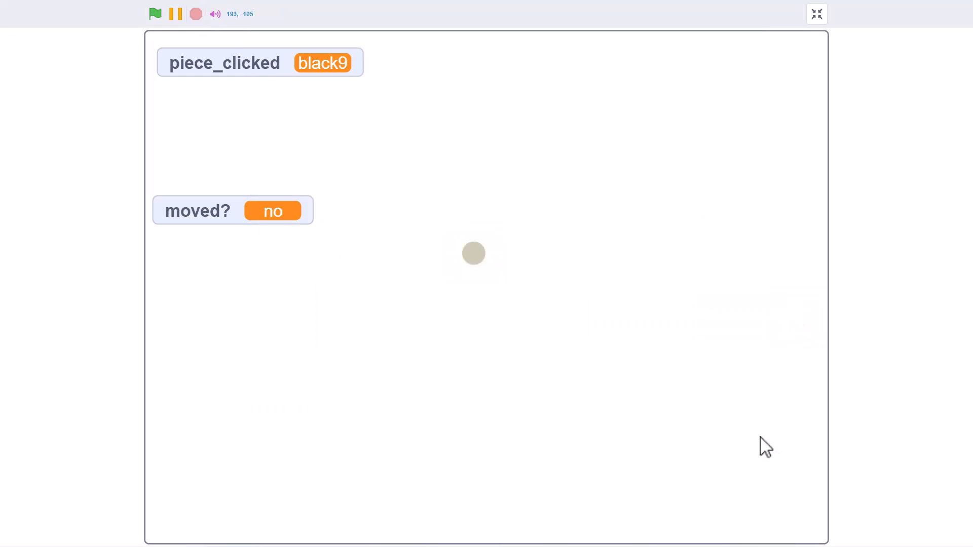
left_click(816, 14)
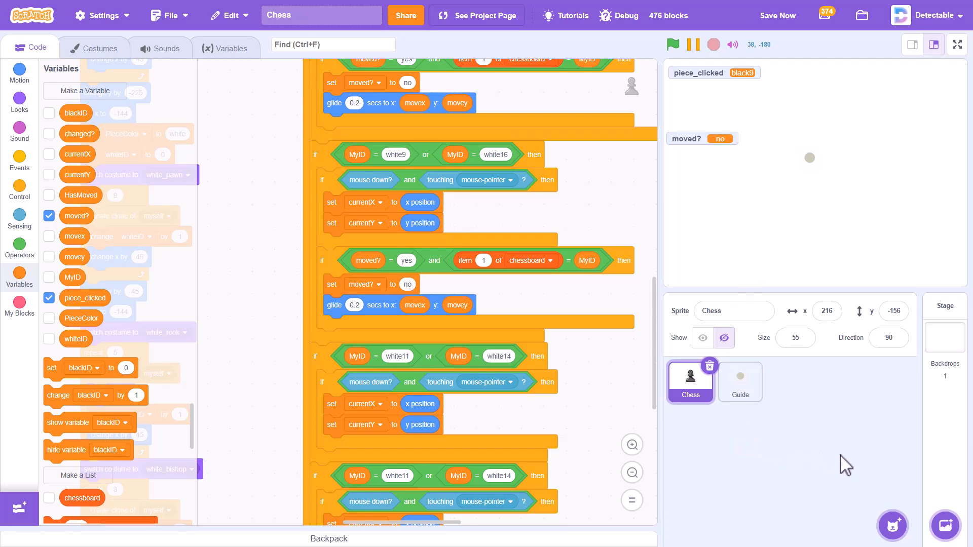
key("alt+tab")
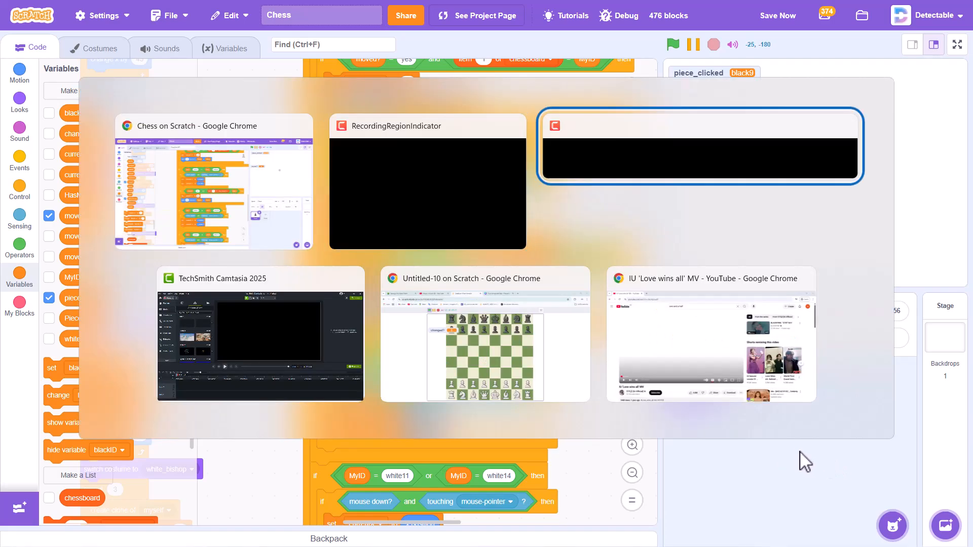